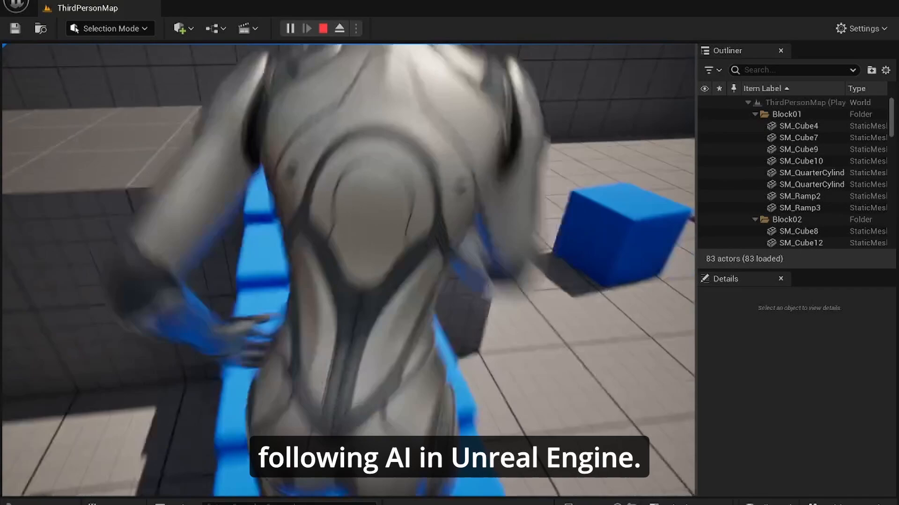
Stop the follower-AI play session and return to the ThirdPerson Blueprints folder.
click(322, 28)
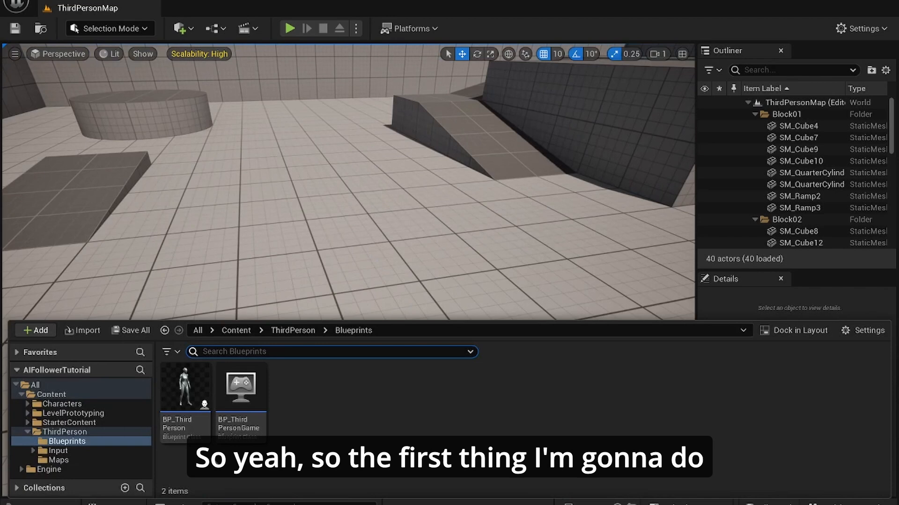
Select BP_ThirdPersonCharacter in the Blueprints folder and duplicate it.
click(186, 392)
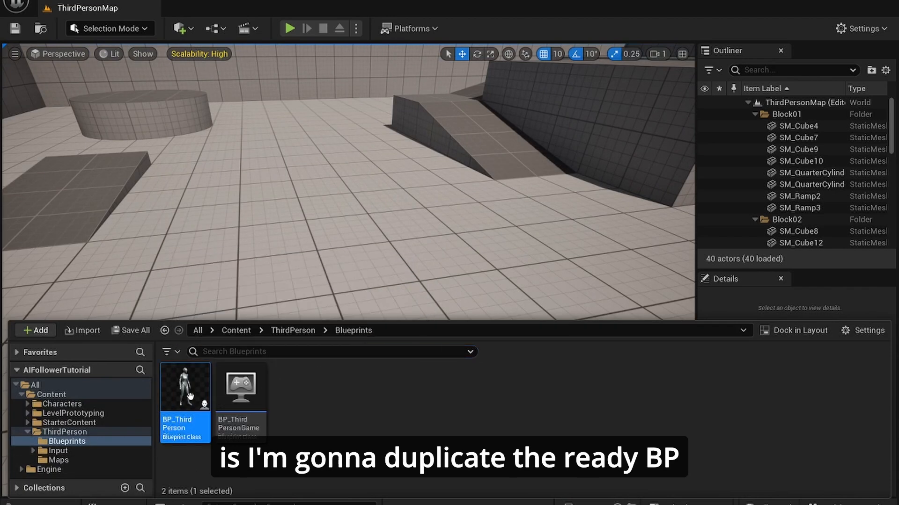
mouse_move(184, 396)
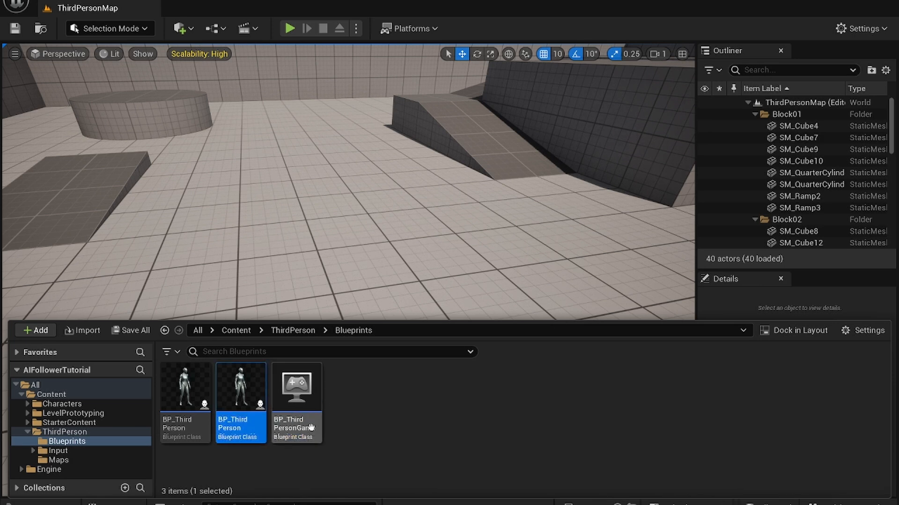
Create a new Blueprint class with DetourCrowdAIController as its parent class.
click(34, 330)
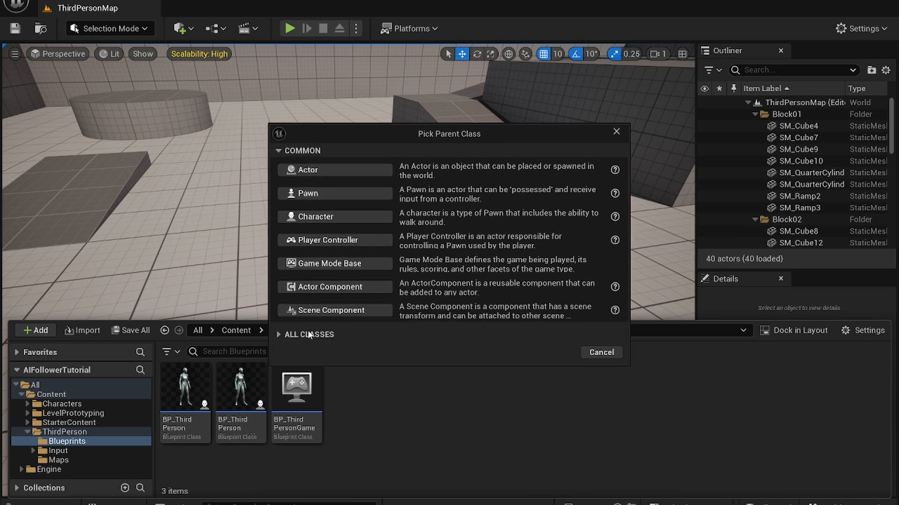
click(309, 335)
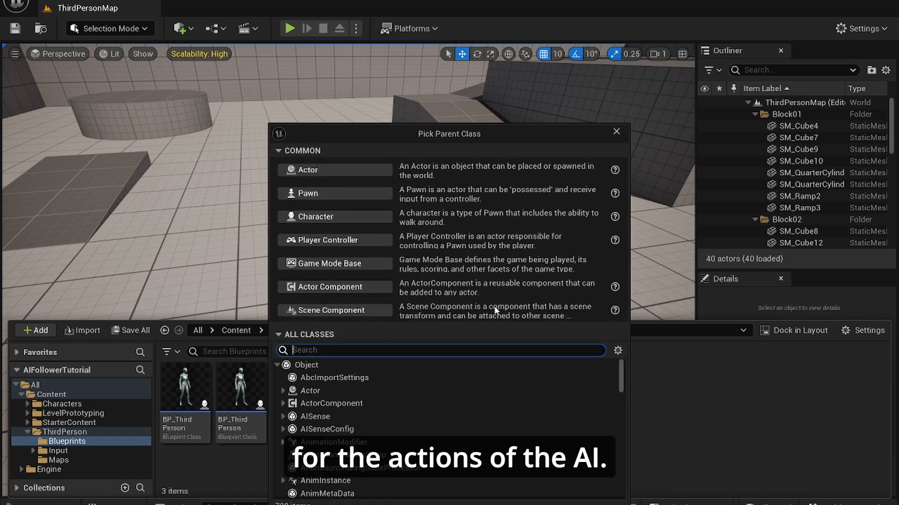
text(ai)
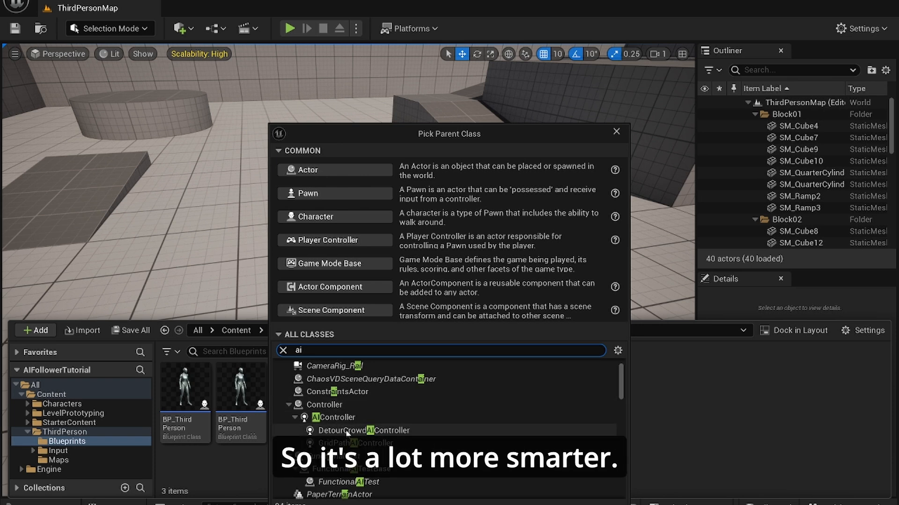
click(335, 417)
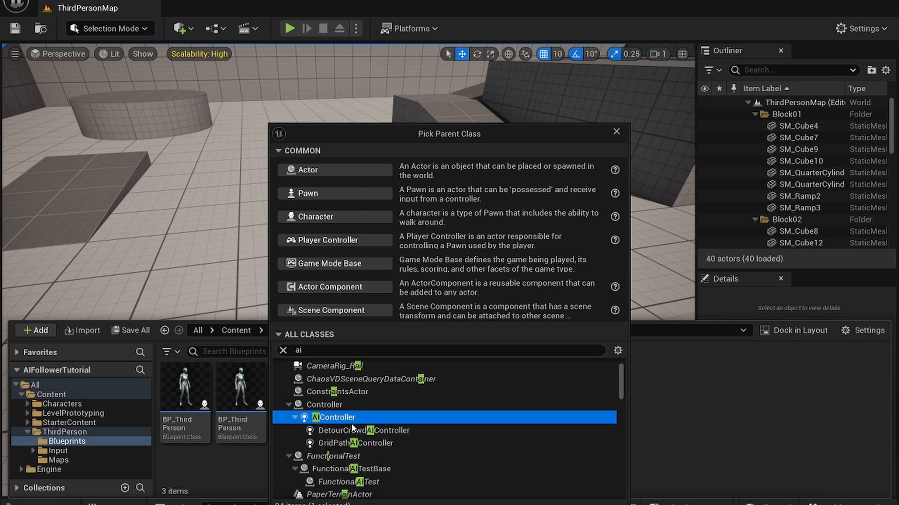
mouse_move(344, 417)
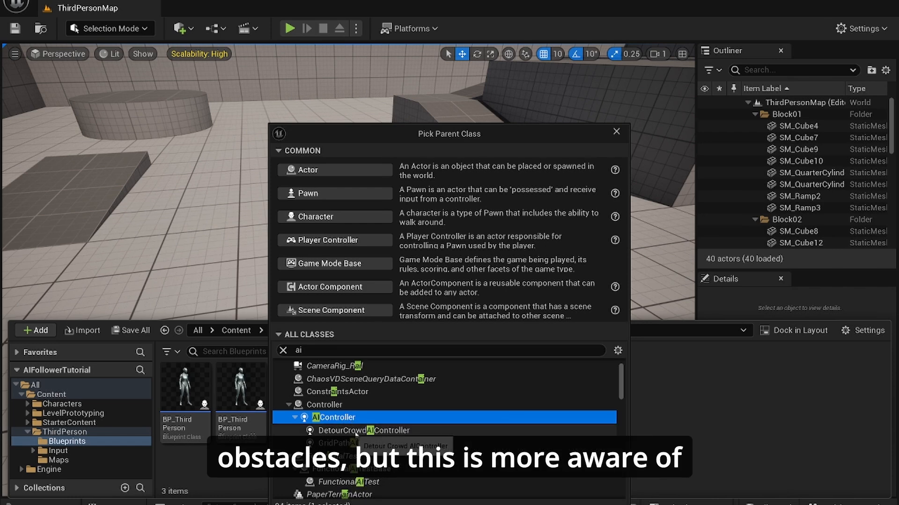
click(364, 429)
text(B)
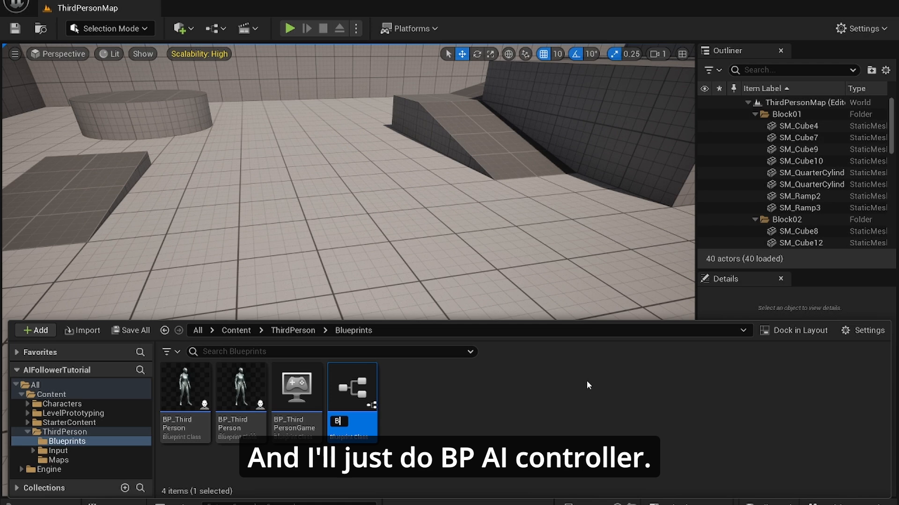
Name the new controller BP_AIController and open the duplicate as BP_ThirdPersonCharacterAI.
text(P_AIController)
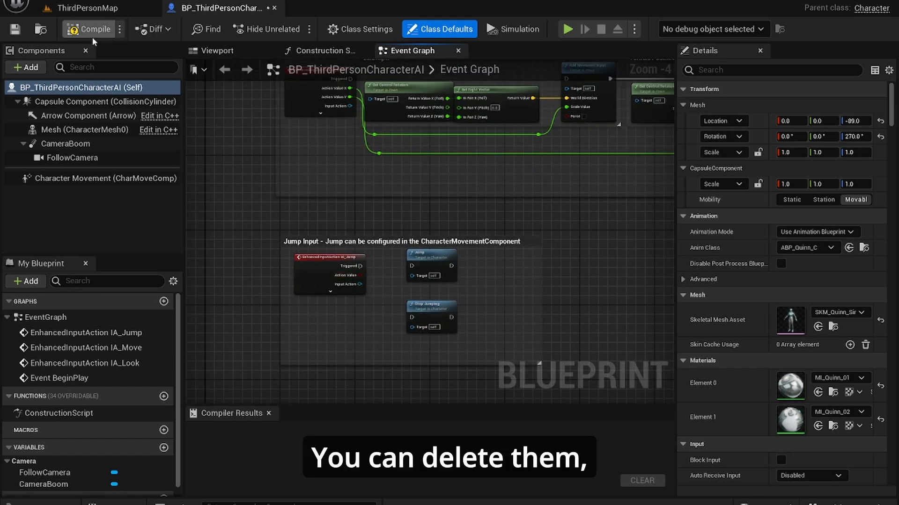
Set AI Controller Class to BP_AIController and Auto Possess AI to Placed in World or Spawned.
click(92, 29)
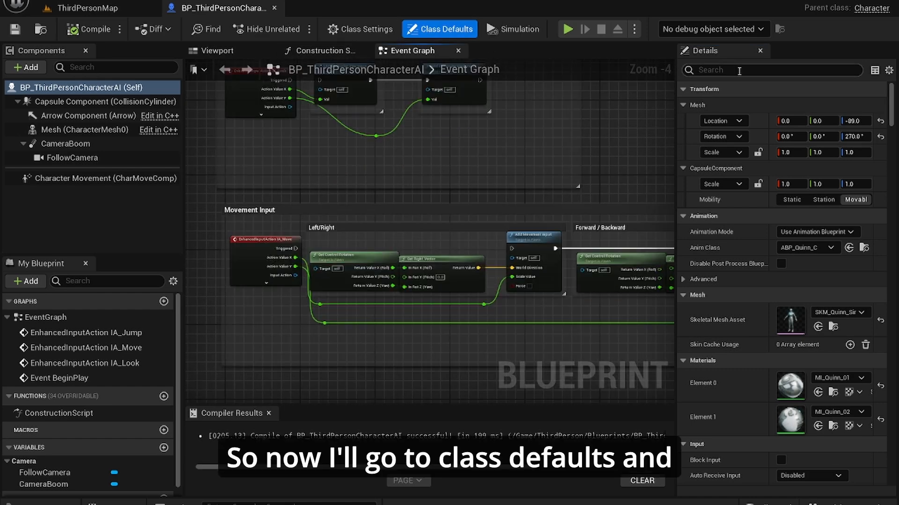
text(aicon)
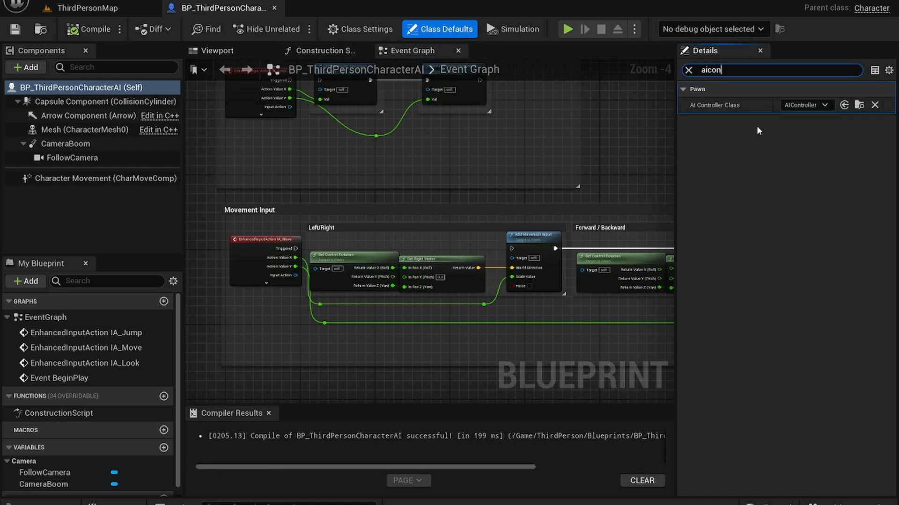
click(805, 105)
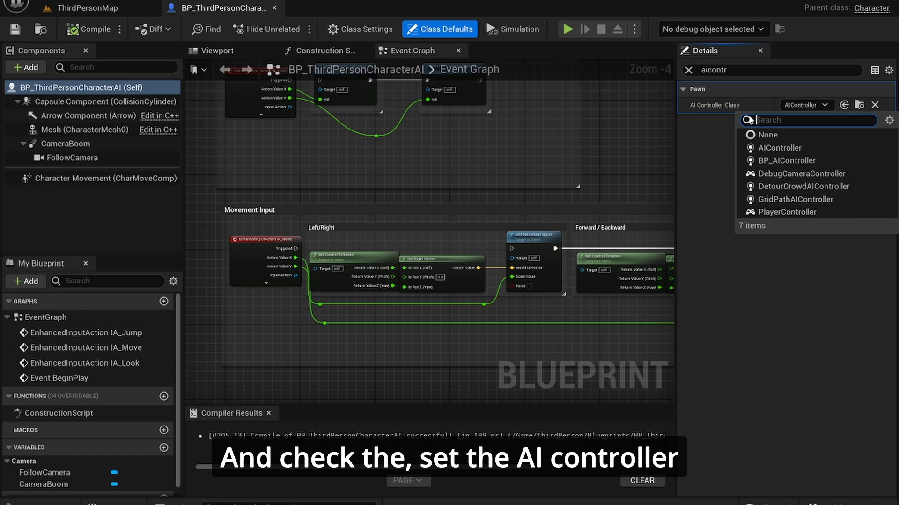
click(785, 161)
text(s)
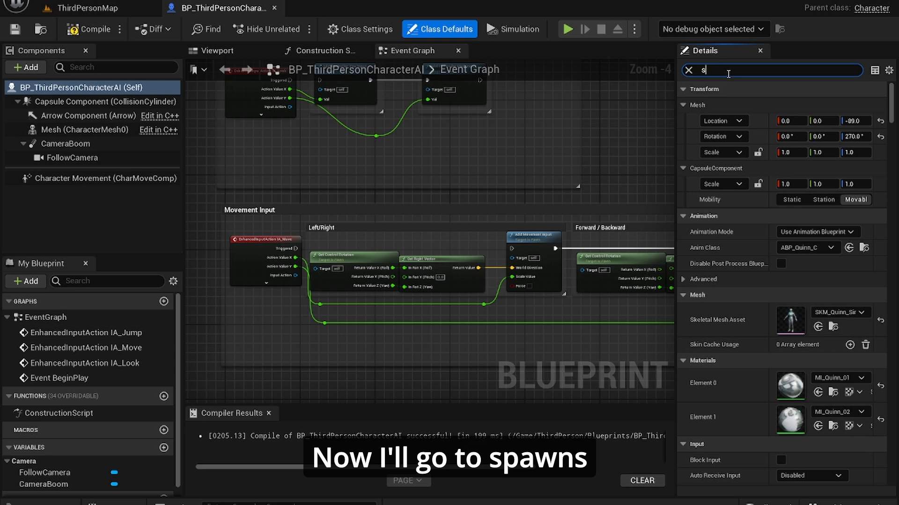
text(paw)
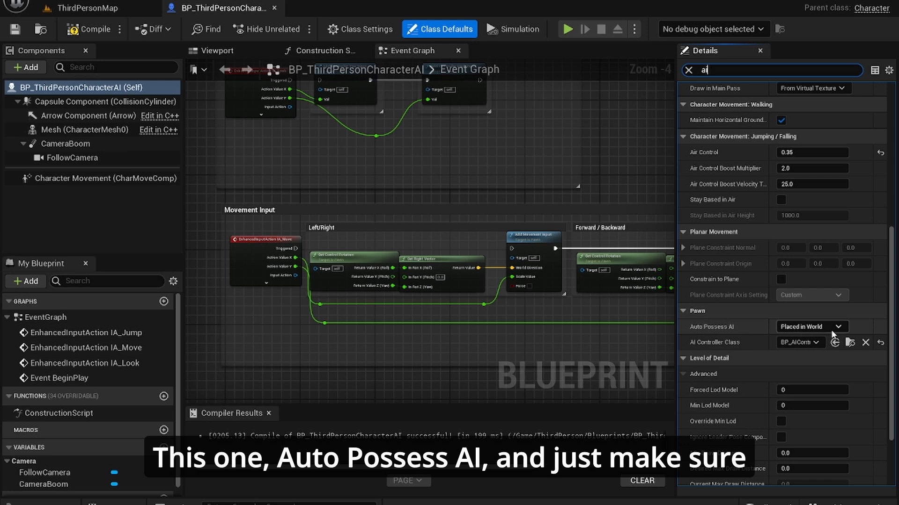
click(839, 326)
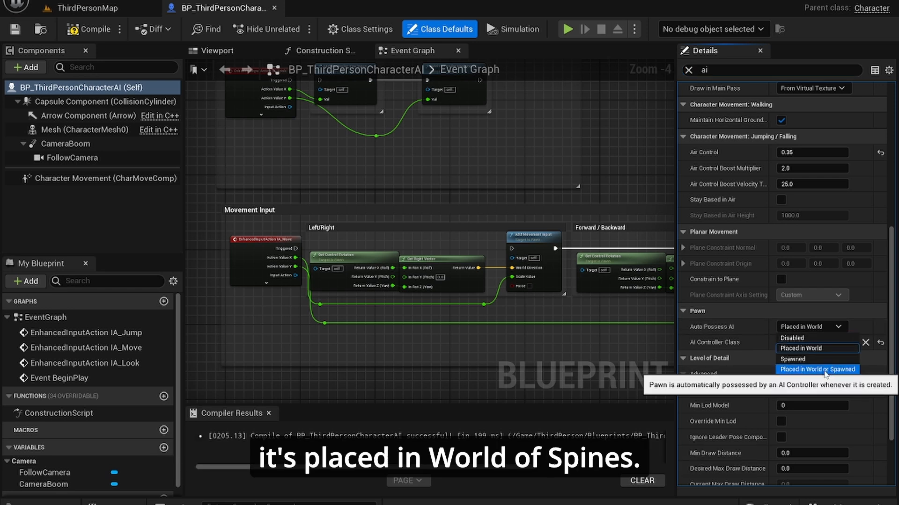
click(817, 369)
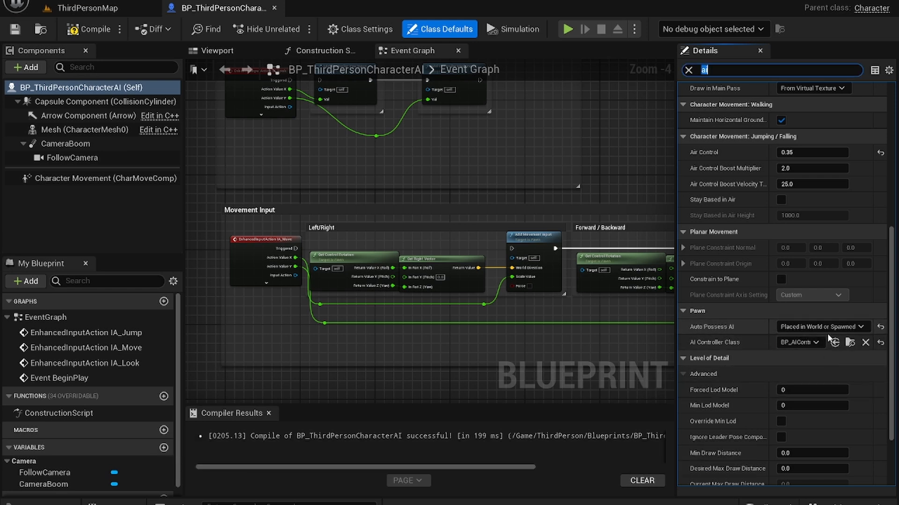
click(820, 326)
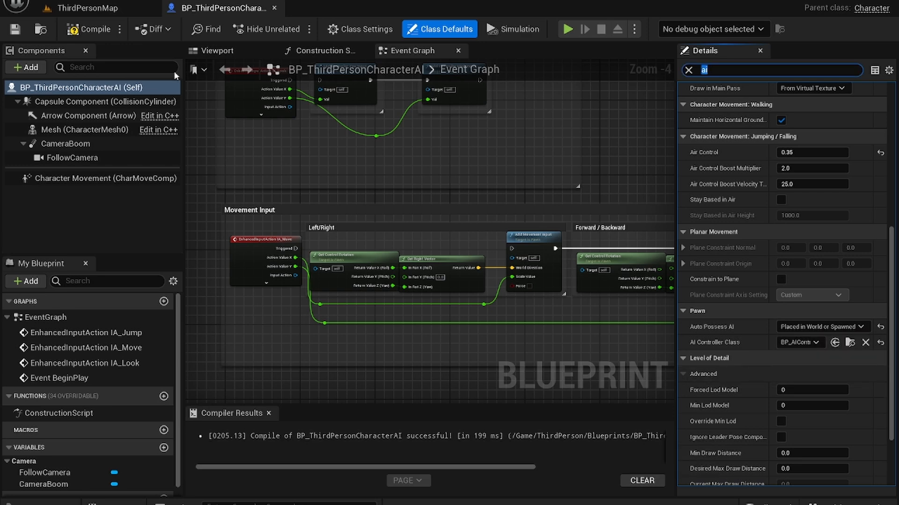
scroll(down, 3)
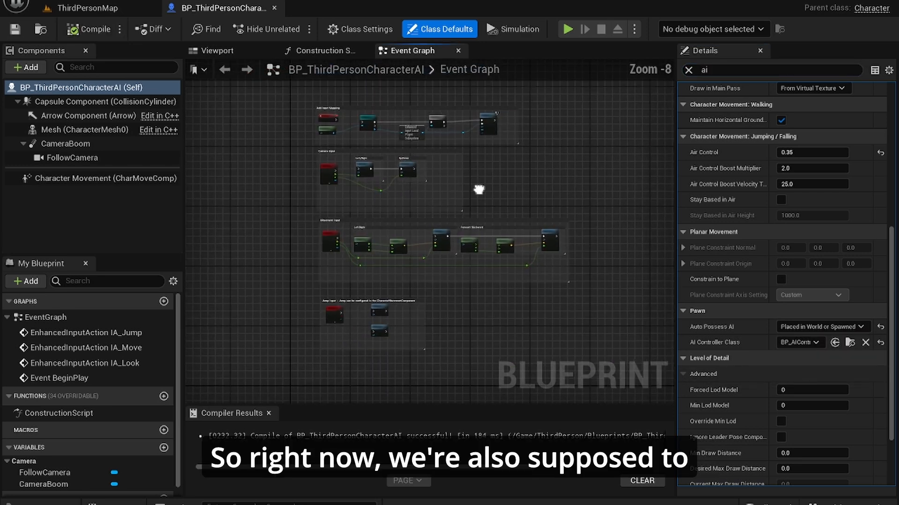
Delete the CameraBoom and FollowCamera components and save the AI character blueprint.
click(73, 158)
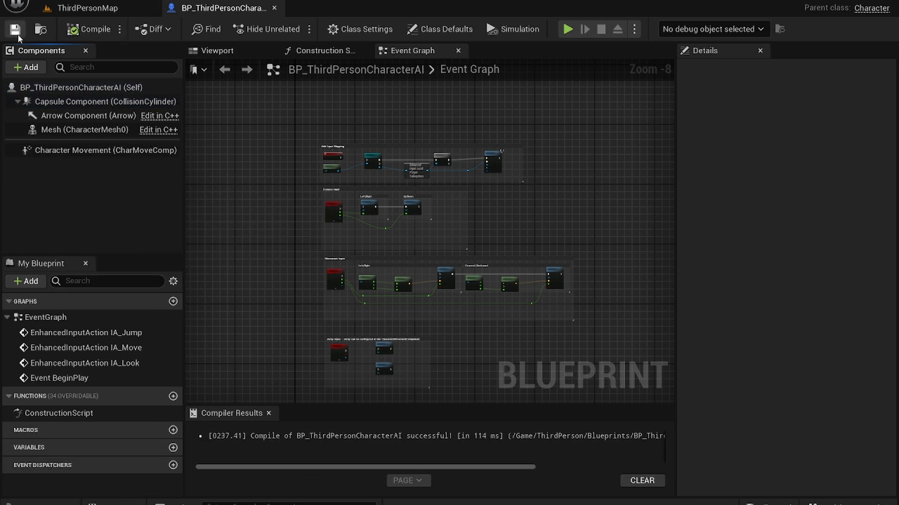
click(216, 51)
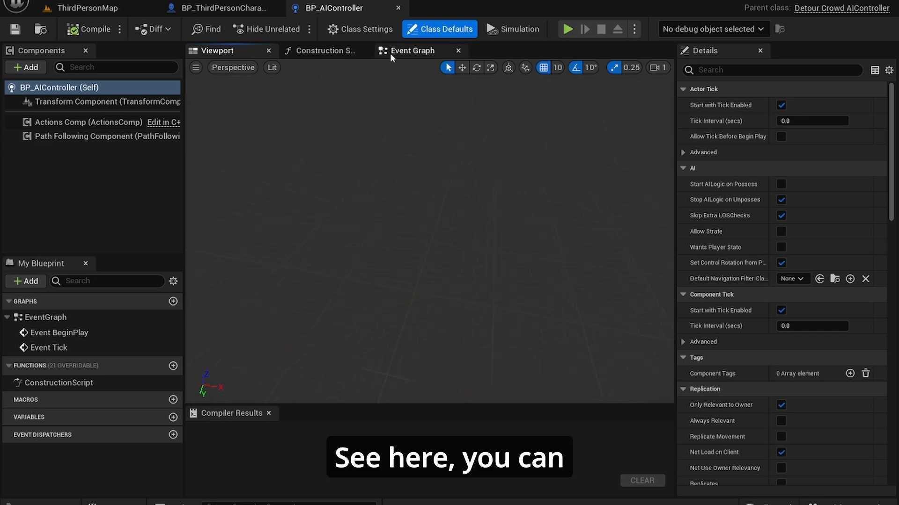
Wire AI MoveTo from Get Controlled Pawn to Get Player Pawn, radius 10, looping via Delay 0.2.
click(412, 50)
text(get)
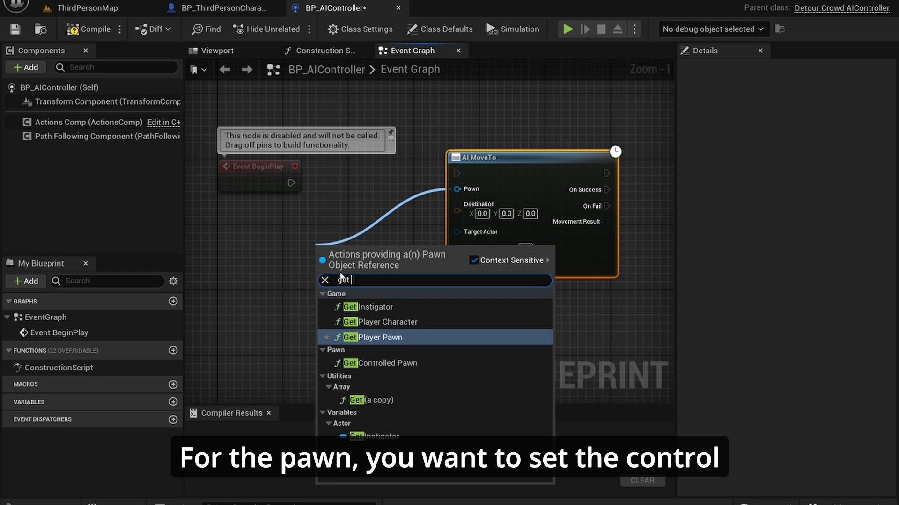
click(388, 363)
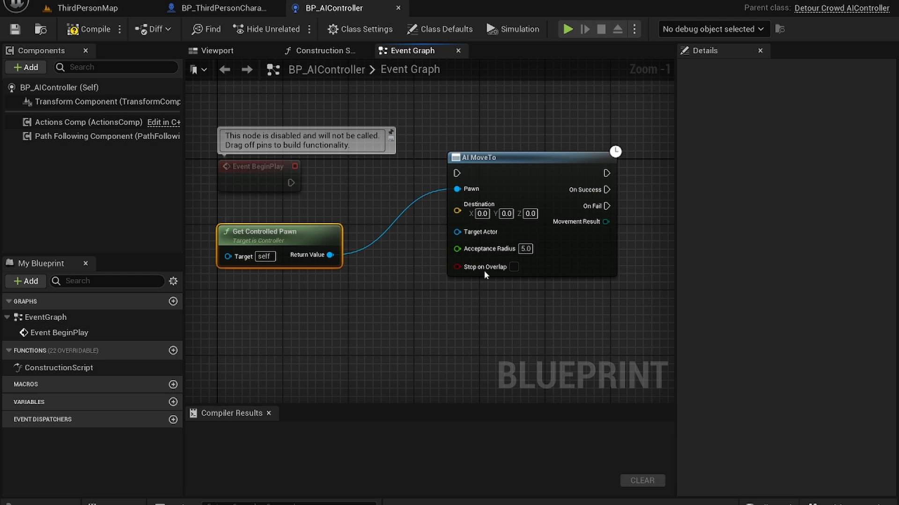
text(get p)
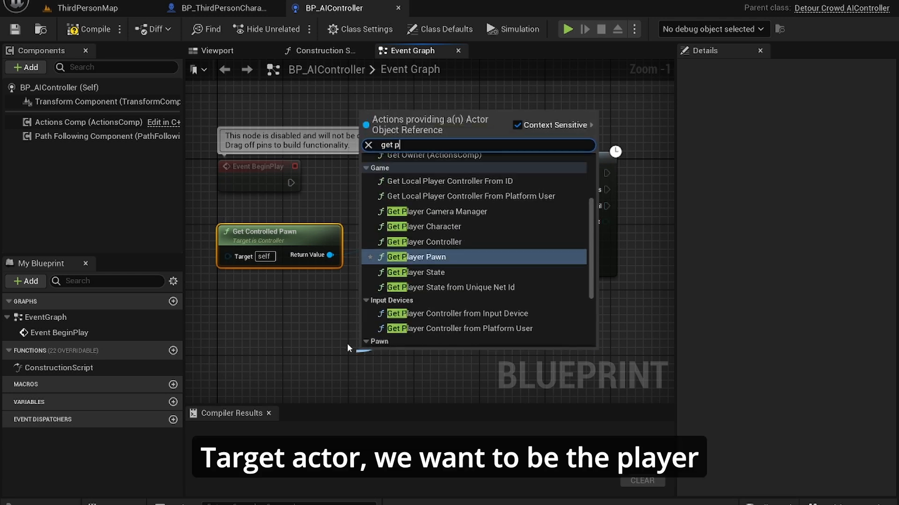
click(418, 257)
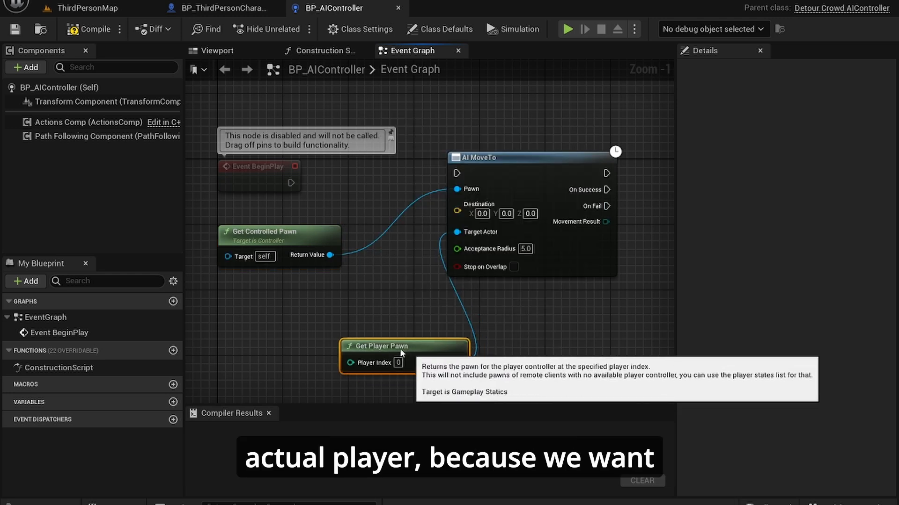
drag(404, 346, 339, 304)
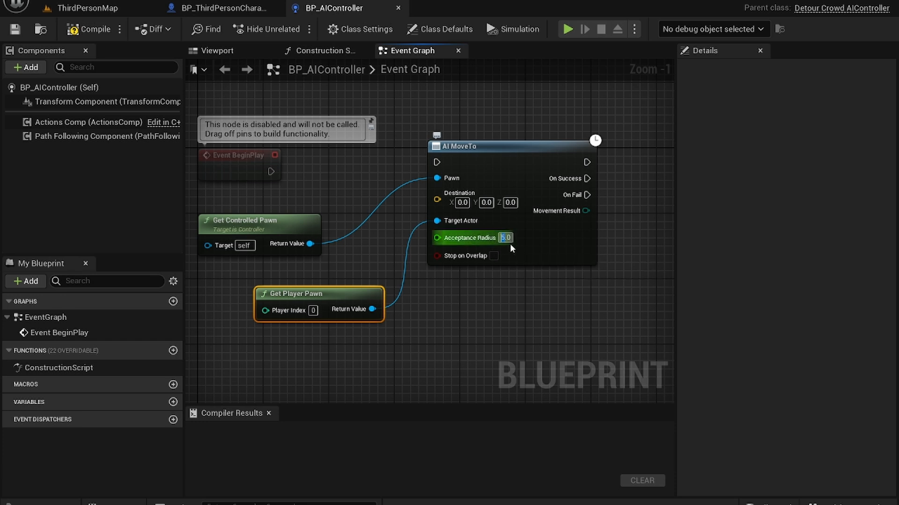
text(10.0)
text(dela)
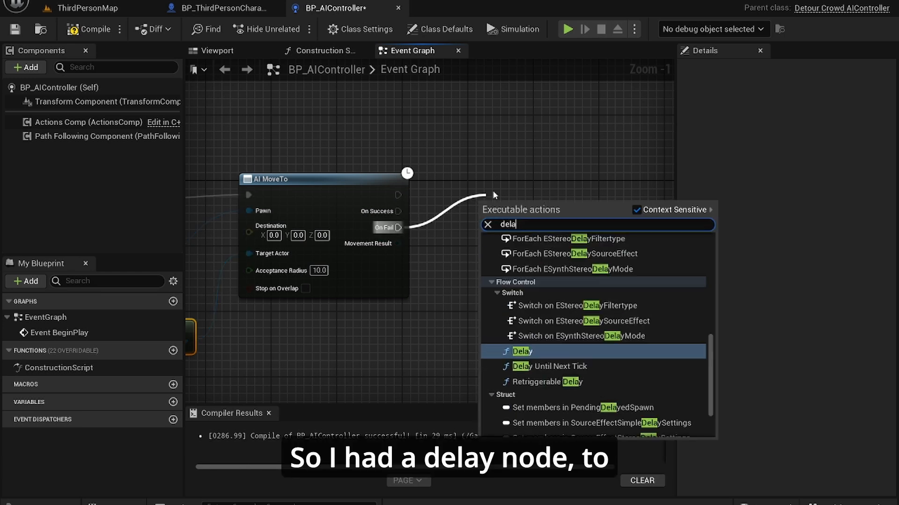
click(522, 351)
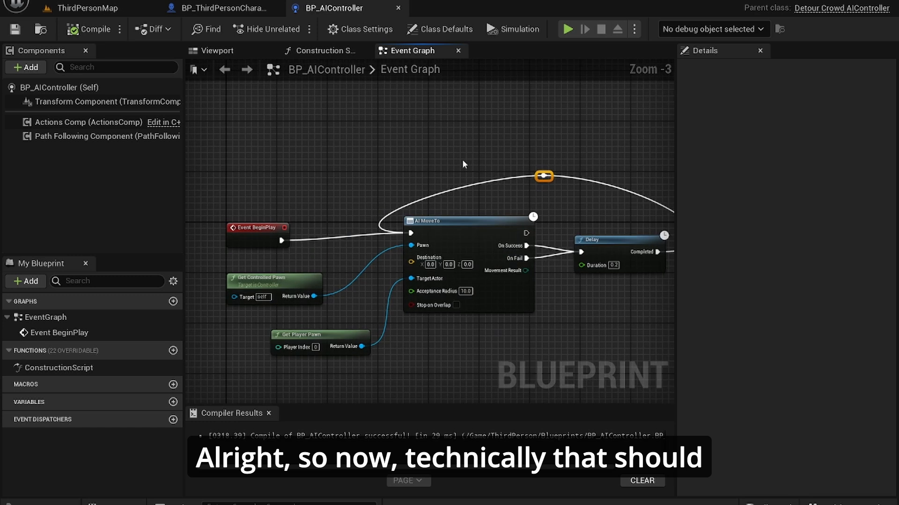
Set the AI character's Nav Agent Radius to 60 in Class Defaults.
click(224, 8)
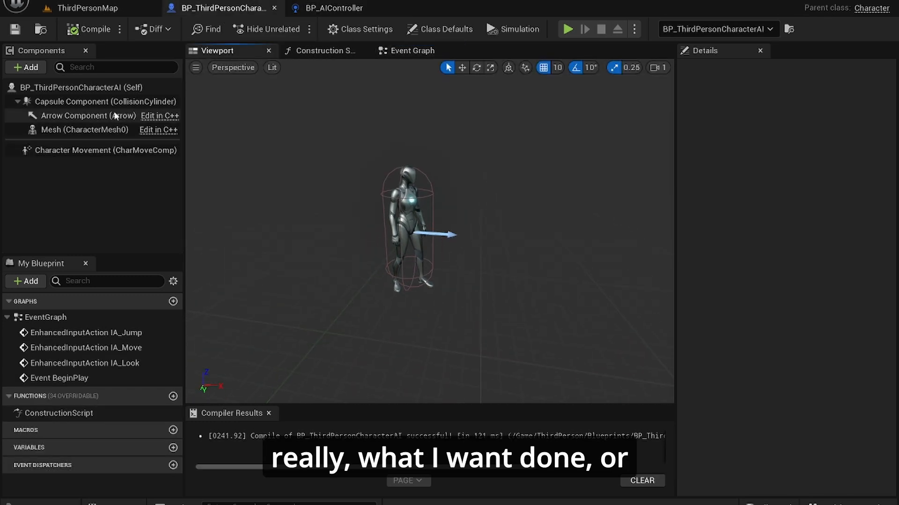
click(439, 29)
text(radius)
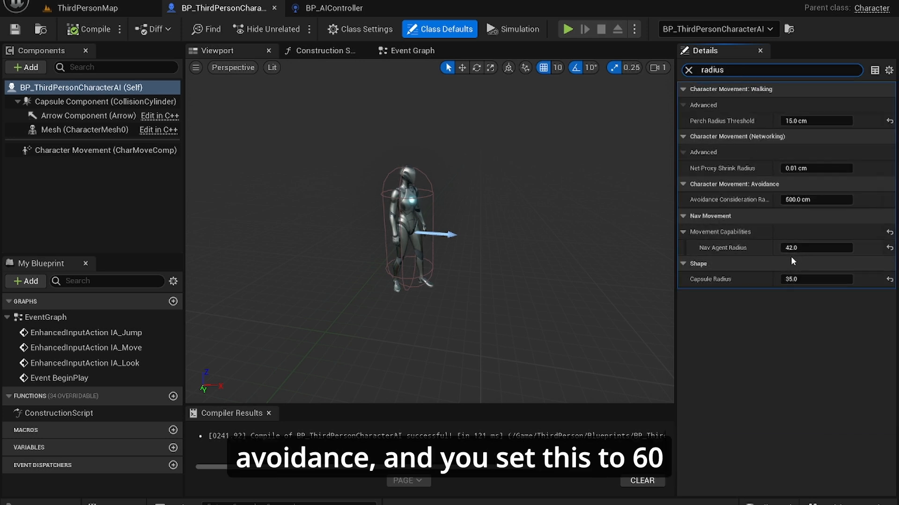
text(60)
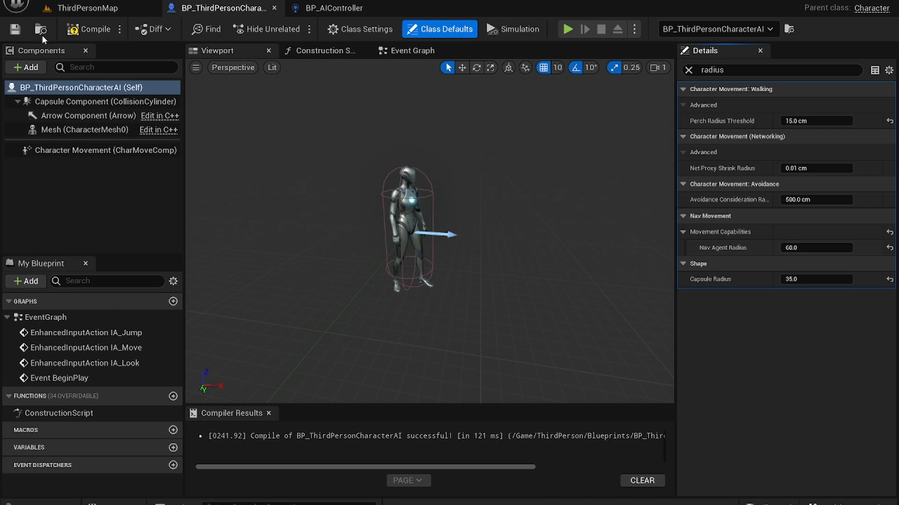
Run a quick test play of ThirdPersonMap.
click(86, 8)
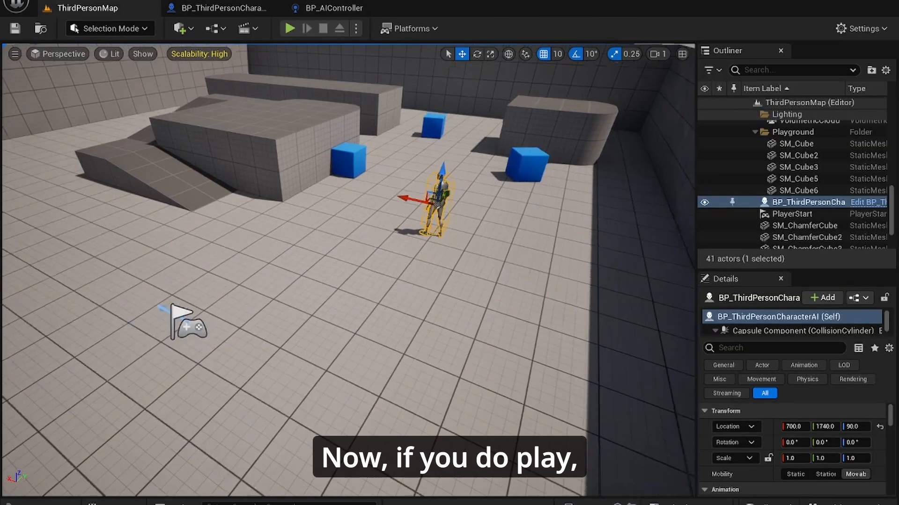
click(290, 28)
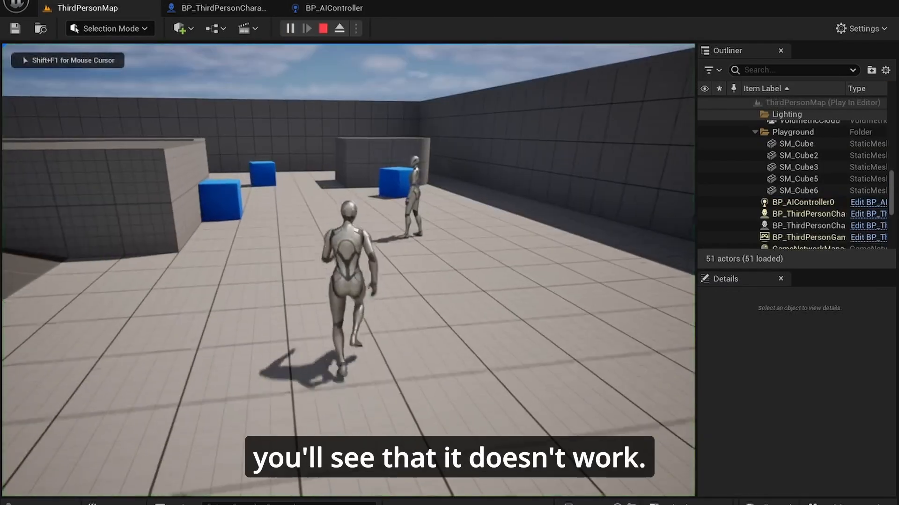
click(322, 28)
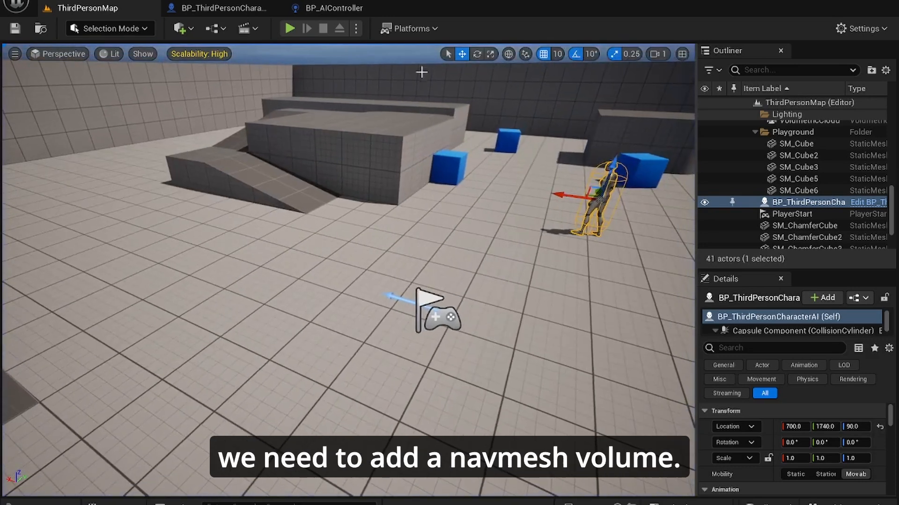
Add a Nav Mesh Bounds Volume scaled to 33.75 over the arena and test-play it.
click(178, 28)
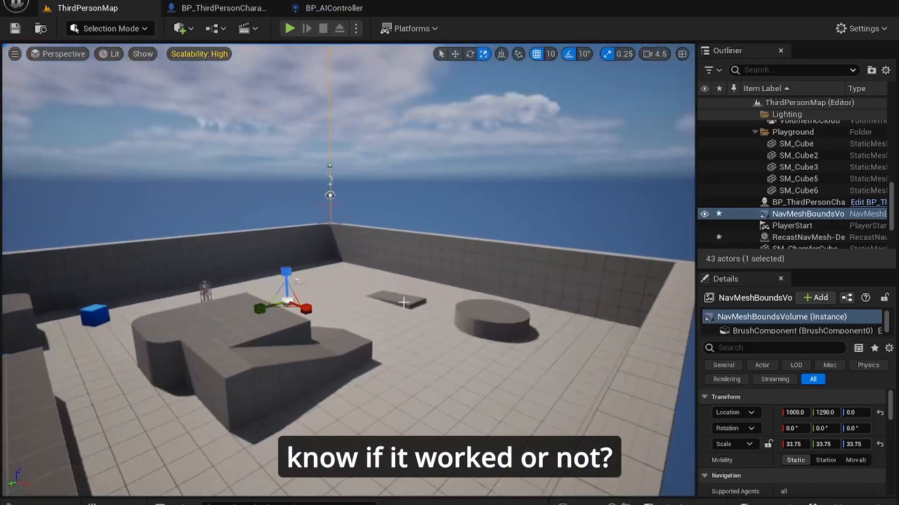
key(p)
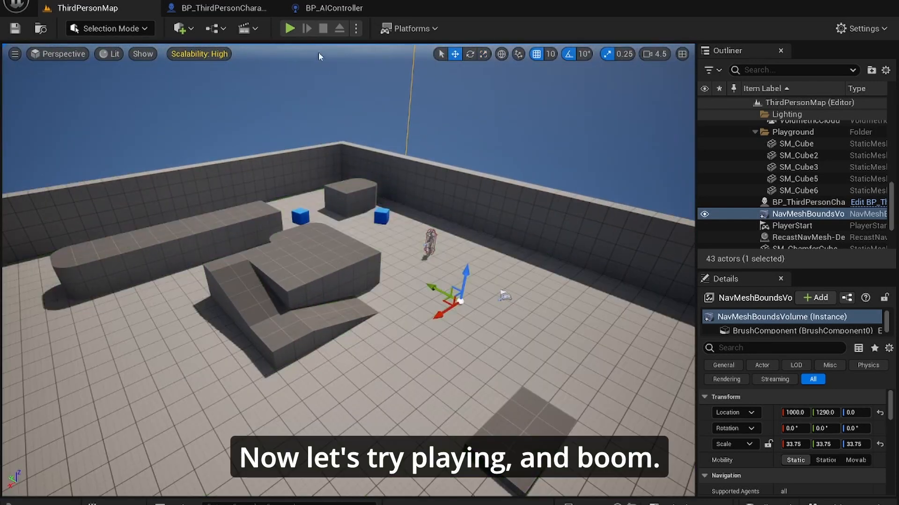
click(290, 28)
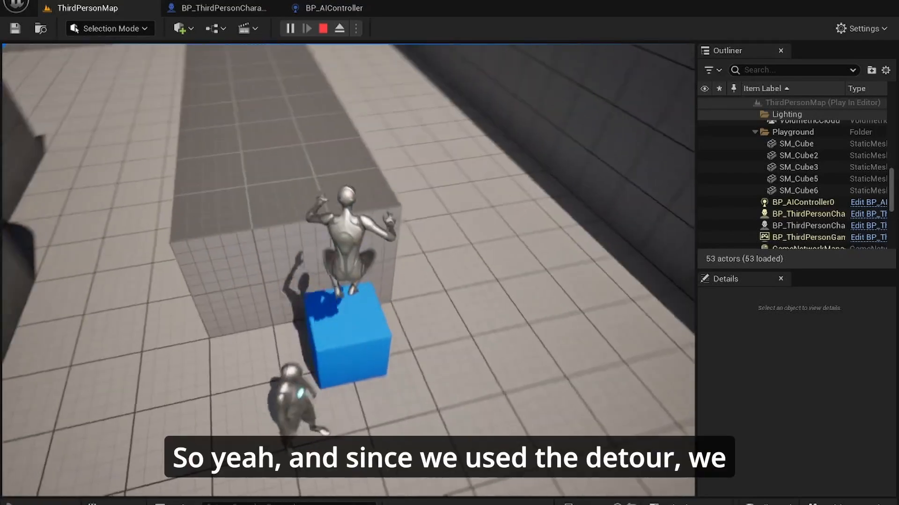
click(321, 28)
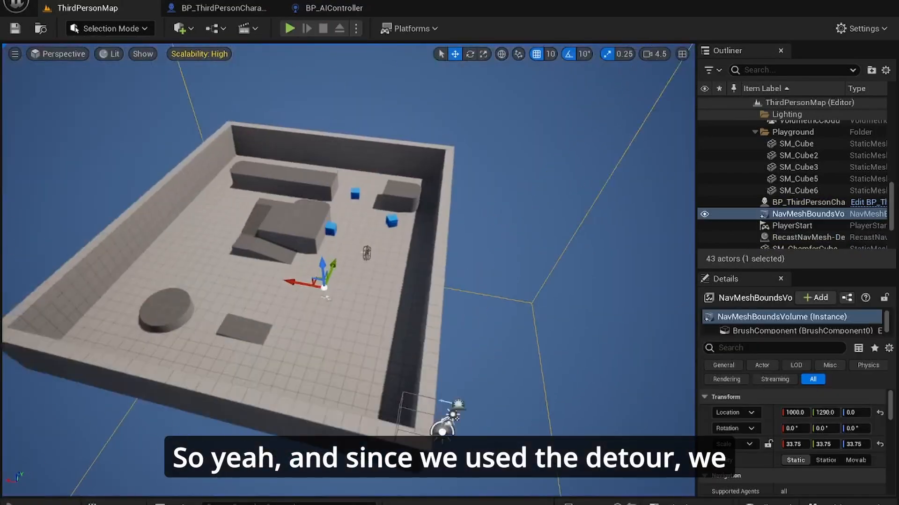
Alt-drag the AI character into several copies and save all.
click(808, 202)
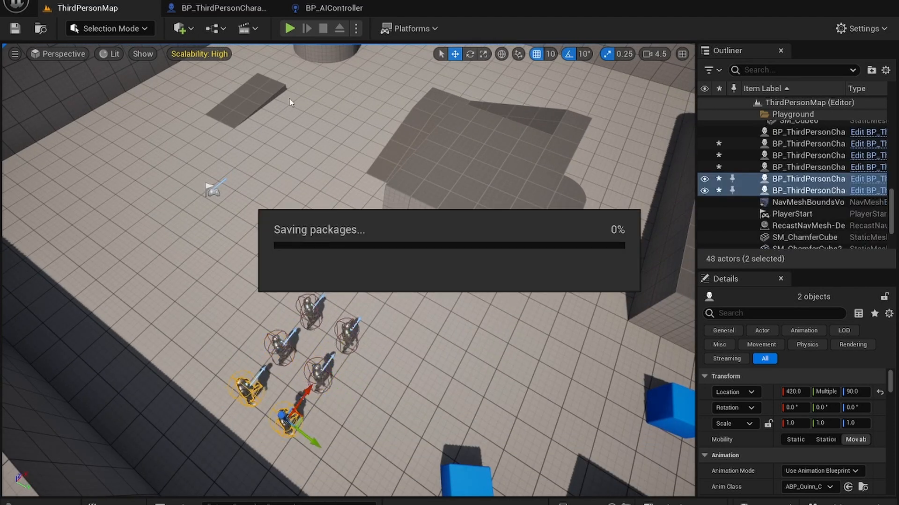
click(289, 28)
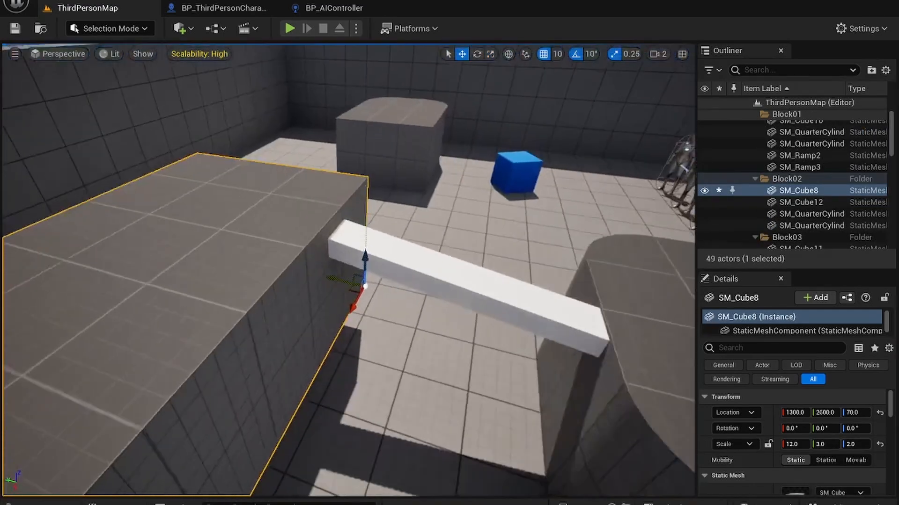
Lower the SM_Cube8 plank to height 55 so it bridges the two raised blocks.
drag(365, 270, 366, 287)
text(nav)
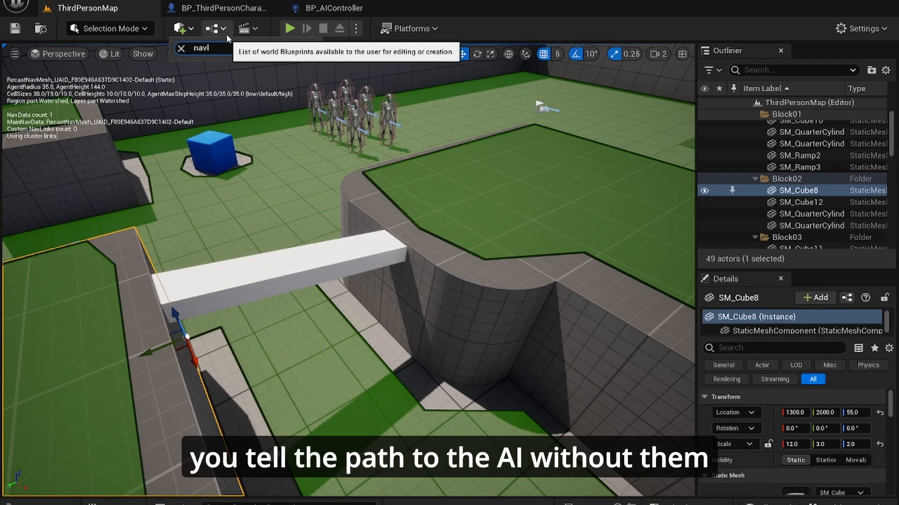
Place a NavLinkProxy, align it with the plank, and play-test the link.
text(link)
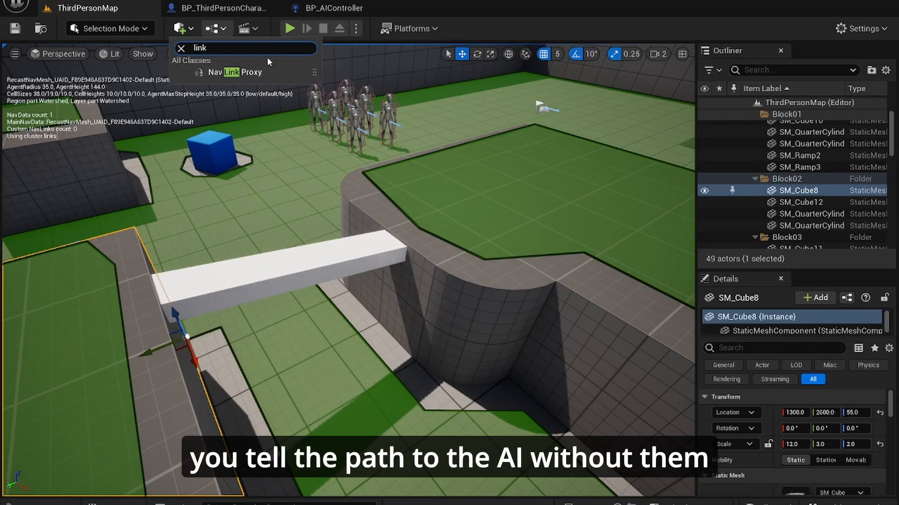
click(234, 72)
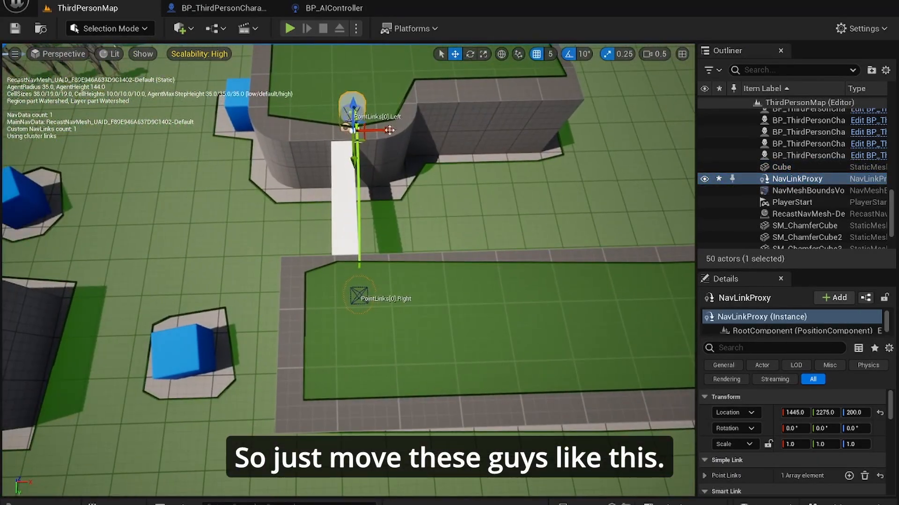
drag(381, 130, 367, 130)
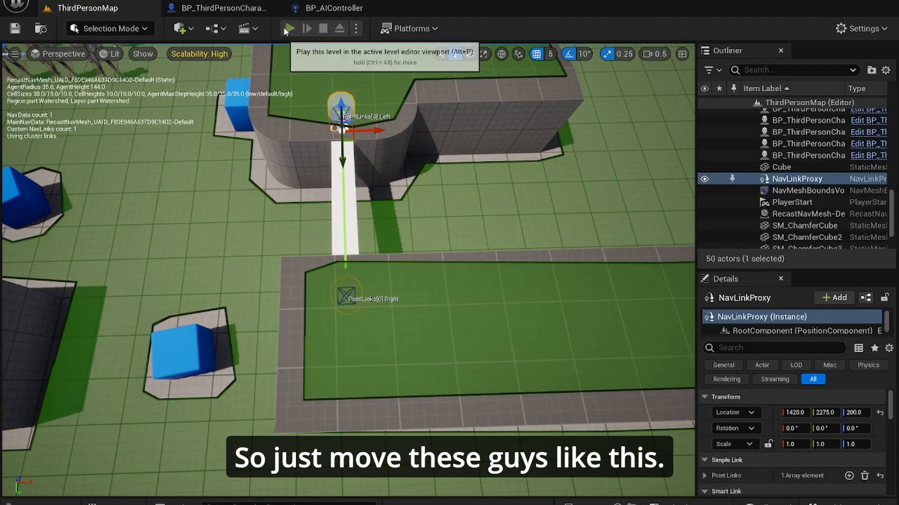
click(289, 28)
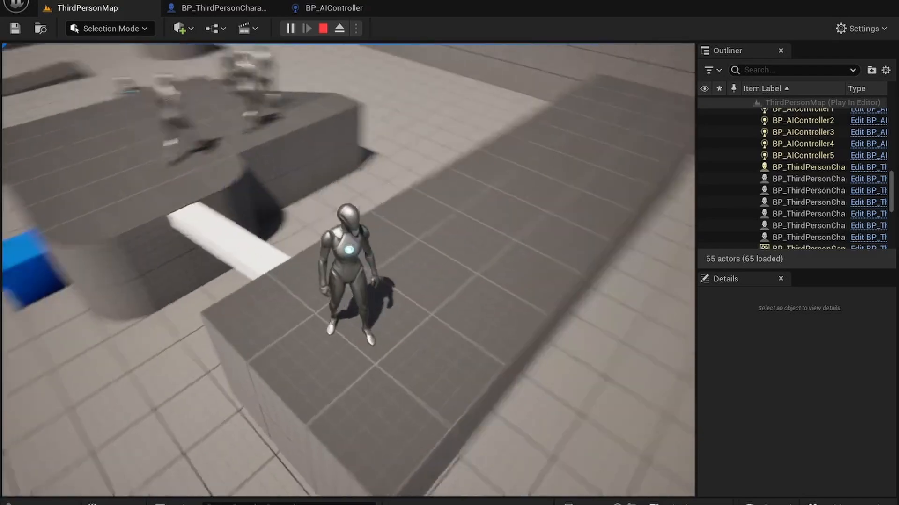
click(322, 28)
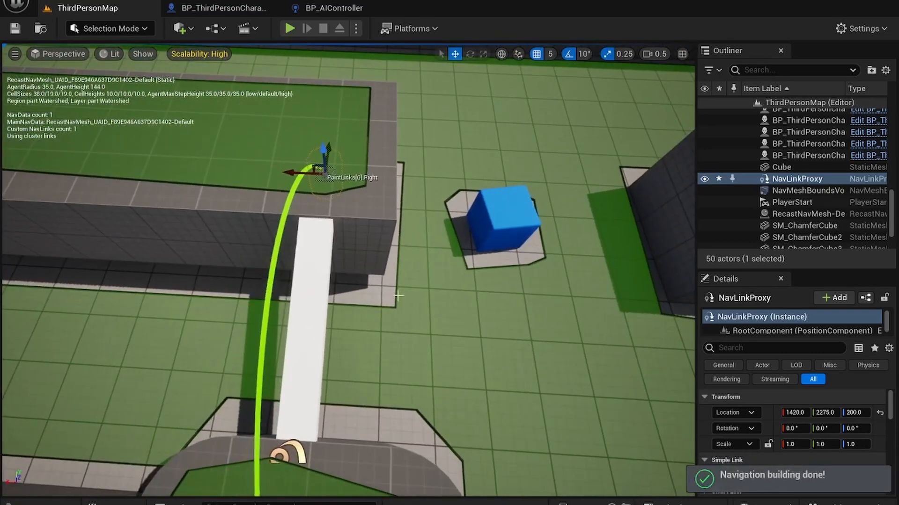
Play-test the Cube ramp, then raise it to Z 230 and test again.
click(782, 166)
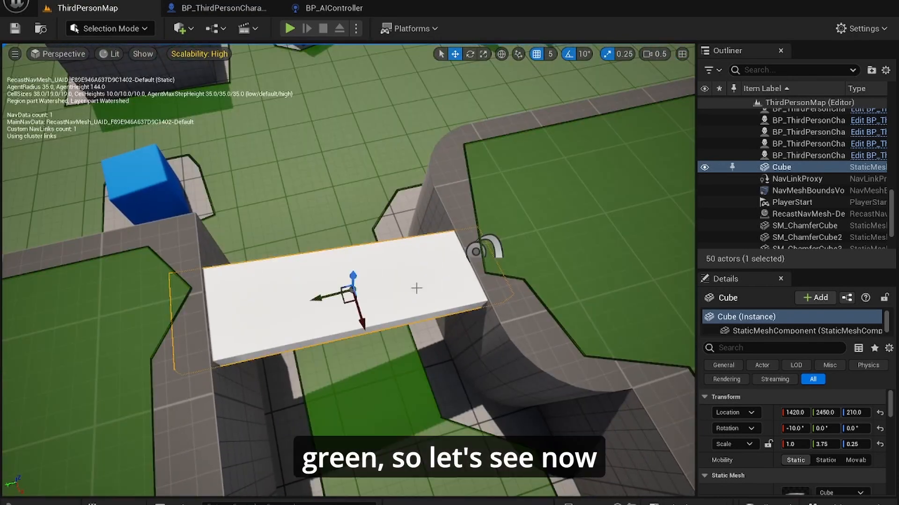
click(289, 28)
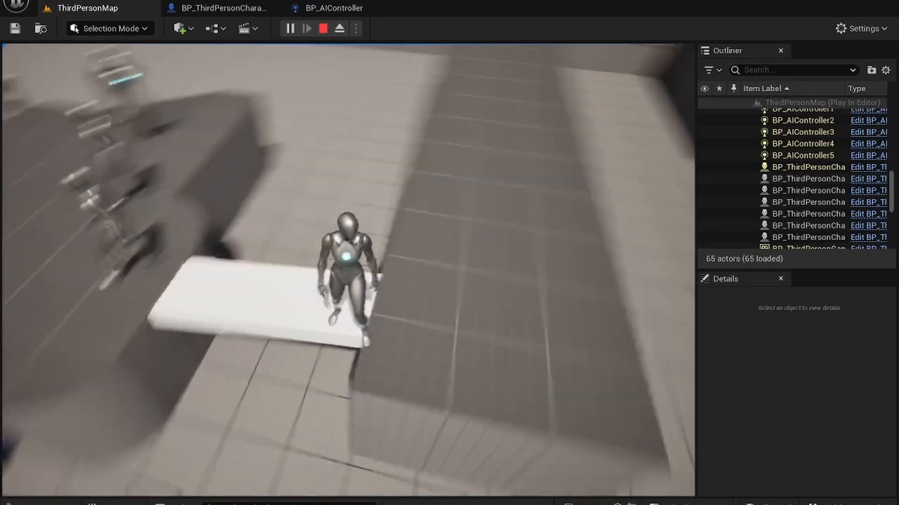
click(322, 28)
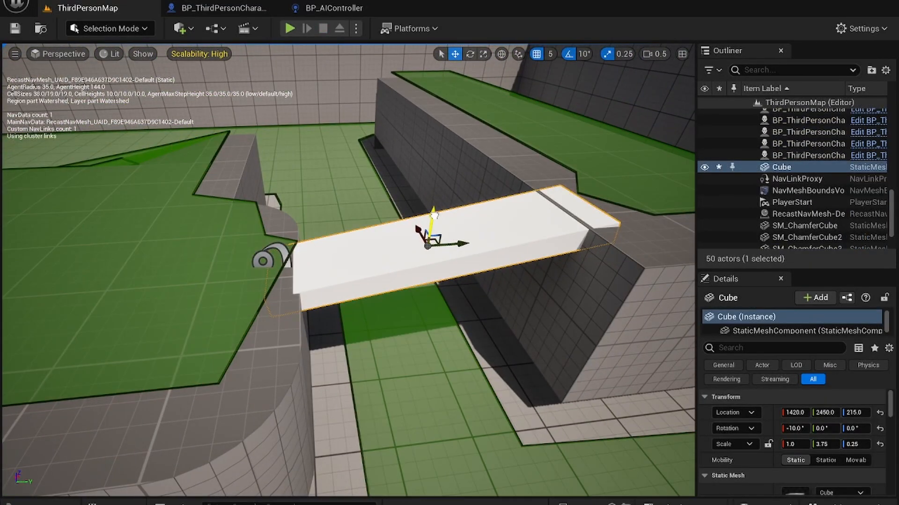
drag(433, 209, 393, 195)
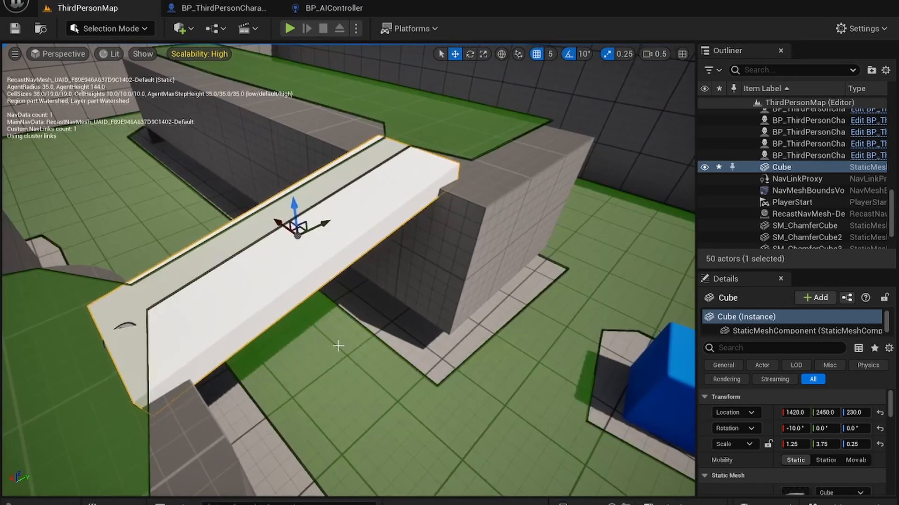
click(290, 29)
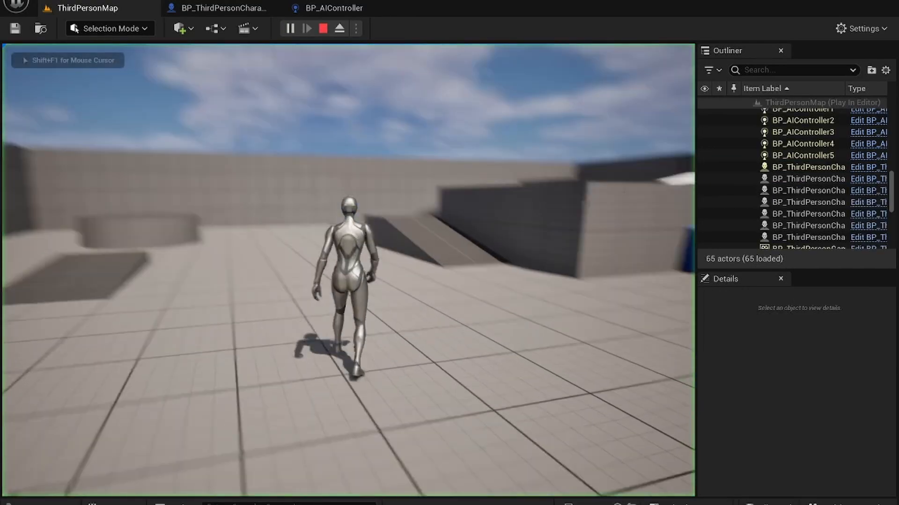